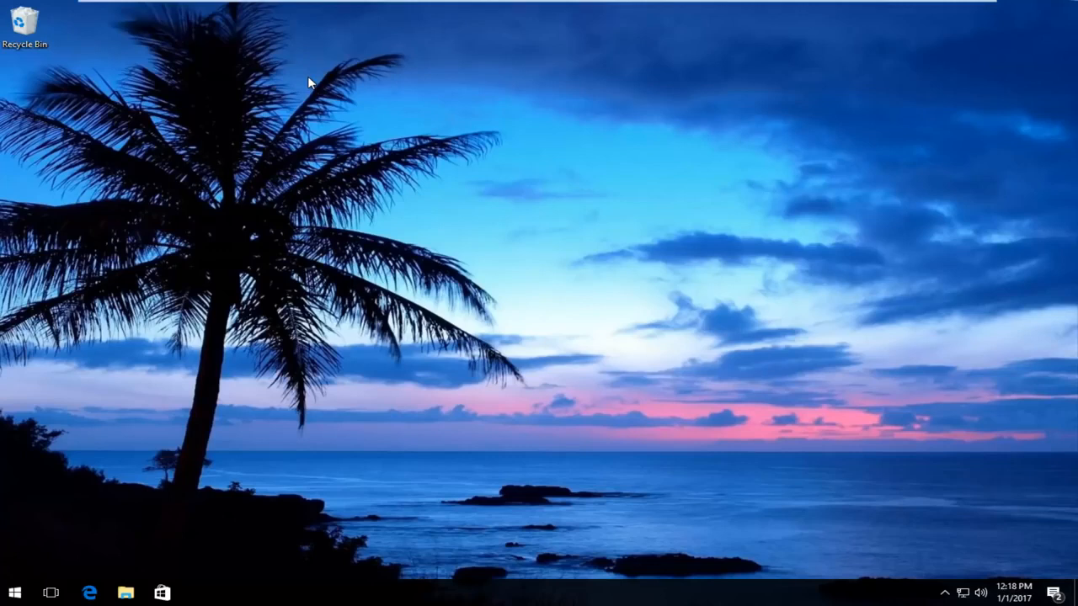
{"action": "mouse_move", "coordinate": [217, 134]}
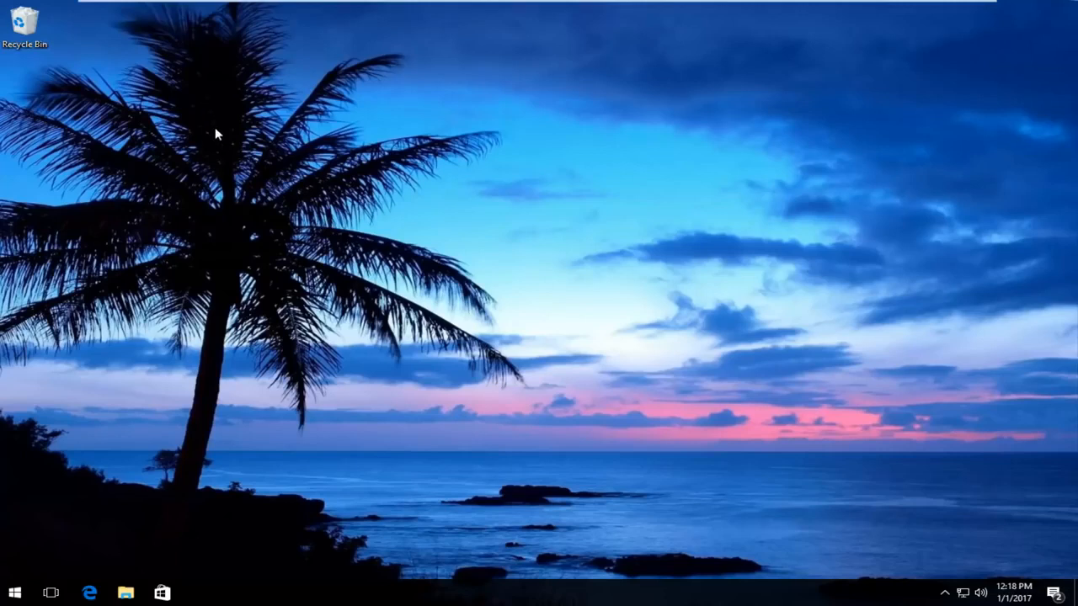
{"action": "mouse_move", "coordinate": [196, 126]}
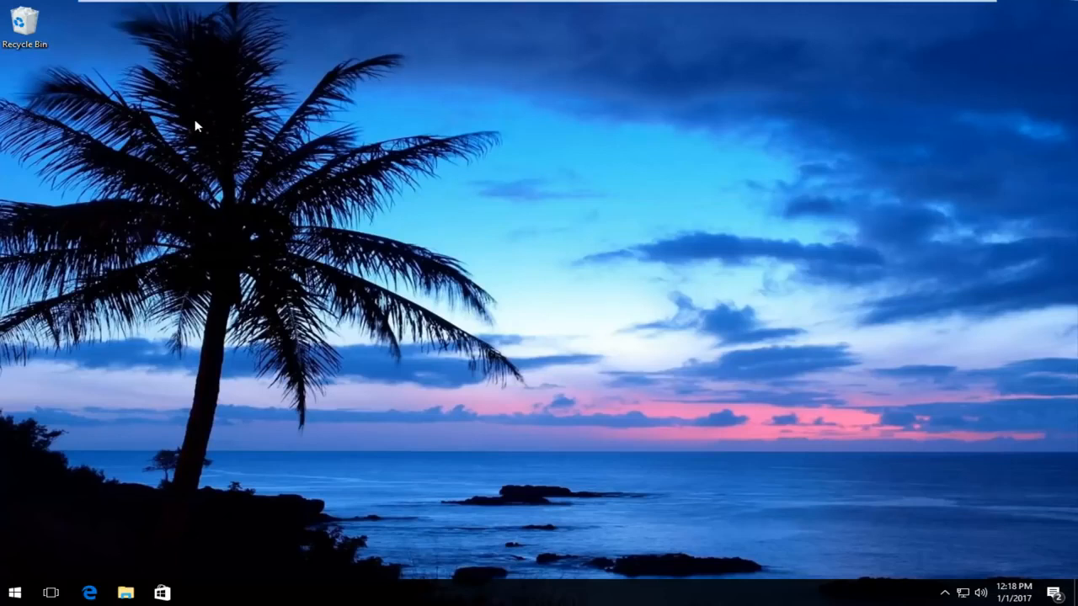
{"action": "mouse_move", "coordinate": [206, 145]}
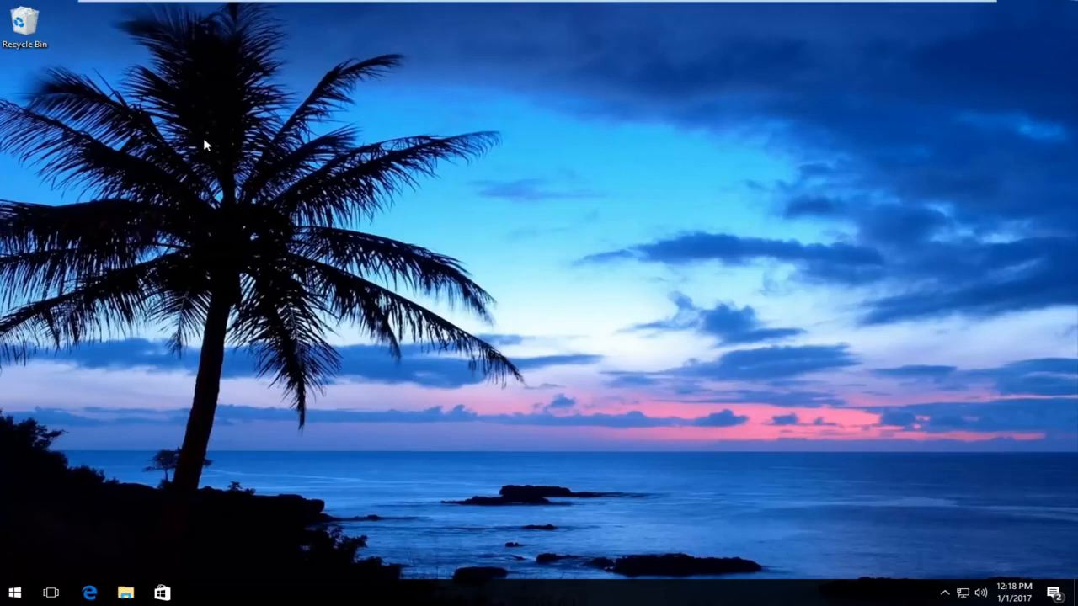
{"action": "mouse_move", "coordinate": [4, 581]}
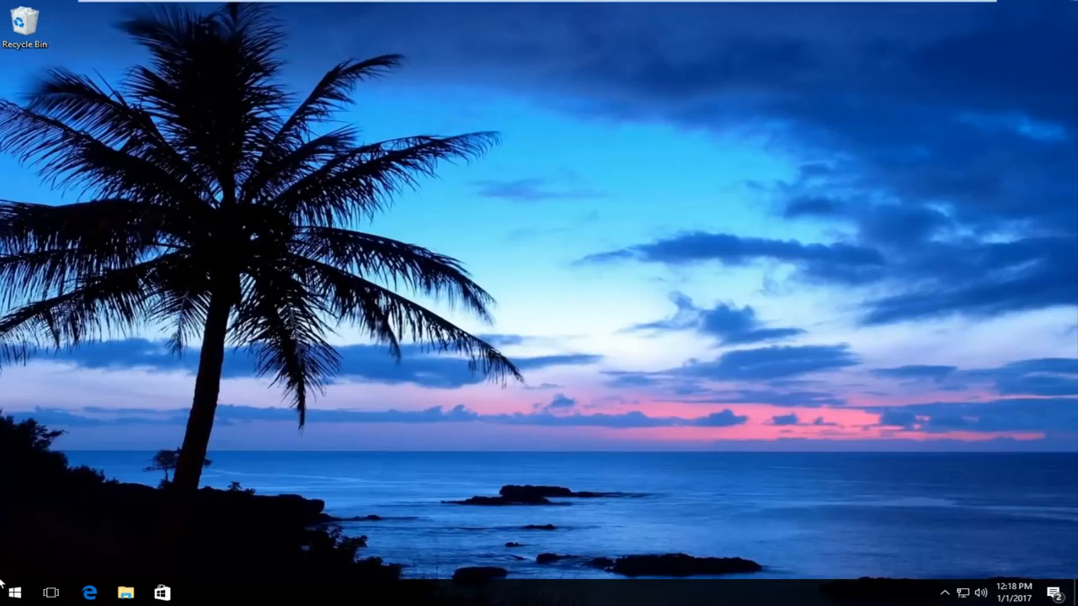
- Launch Command Prompt (Admin) from the Start button's power user menu
{"action": "right_click", "coordinate": [13, 593]}
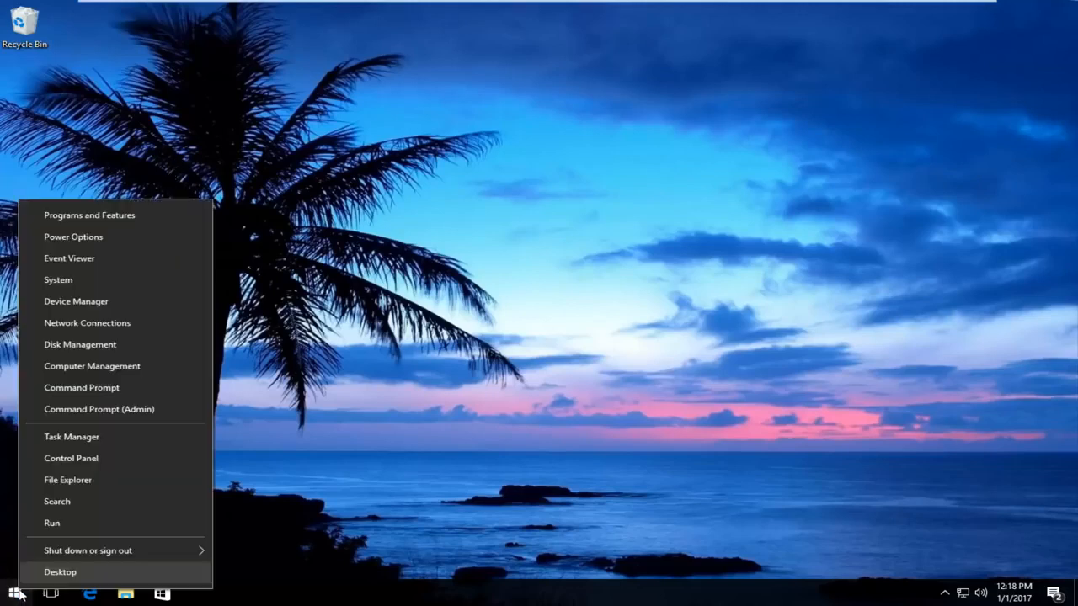
{"action": "mouse_move", "coordinate": [80, 413]}
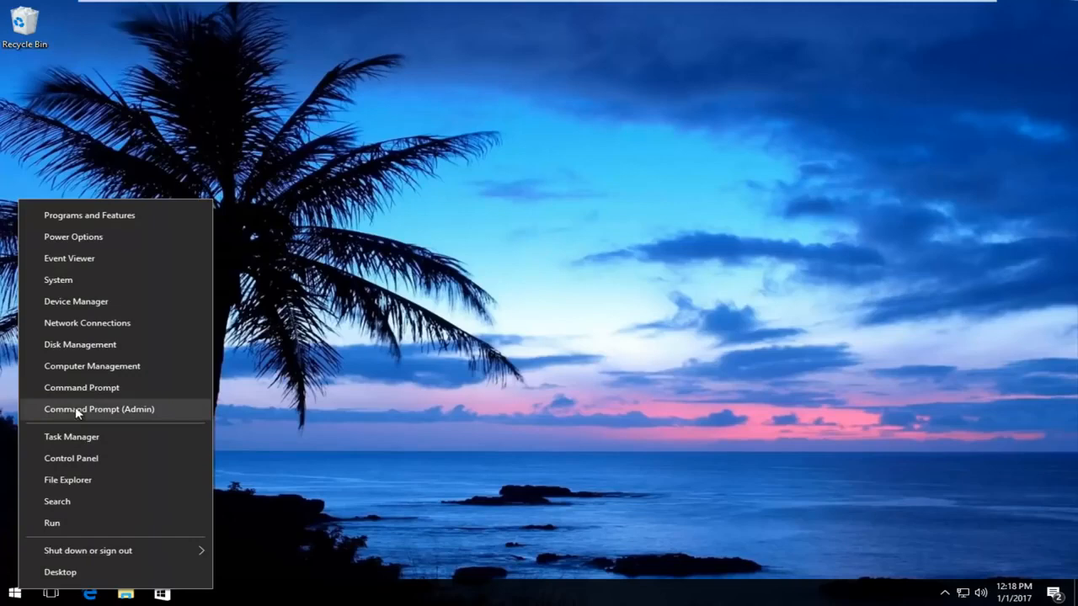
{"action": "mouse_move", "coordinate": [91, 417]}
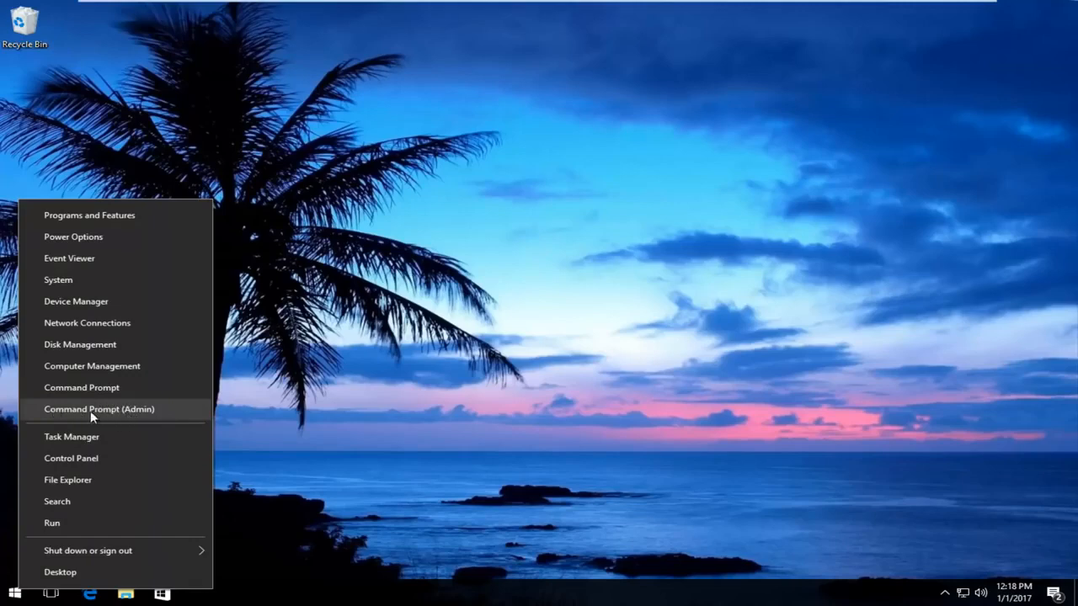
{"action": "left_click", "coordinate": [99, 408]}
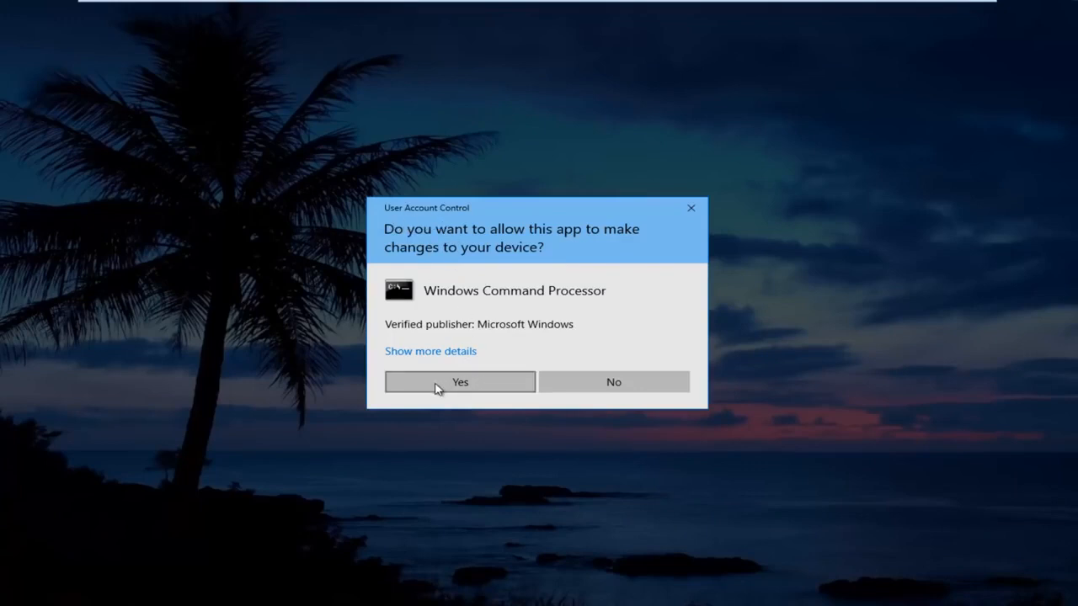
- Approve the UAC prompt, reposition the window, and run ipconfig /flushdns
{"action": "left_click", "coordinate": [460, 382]}
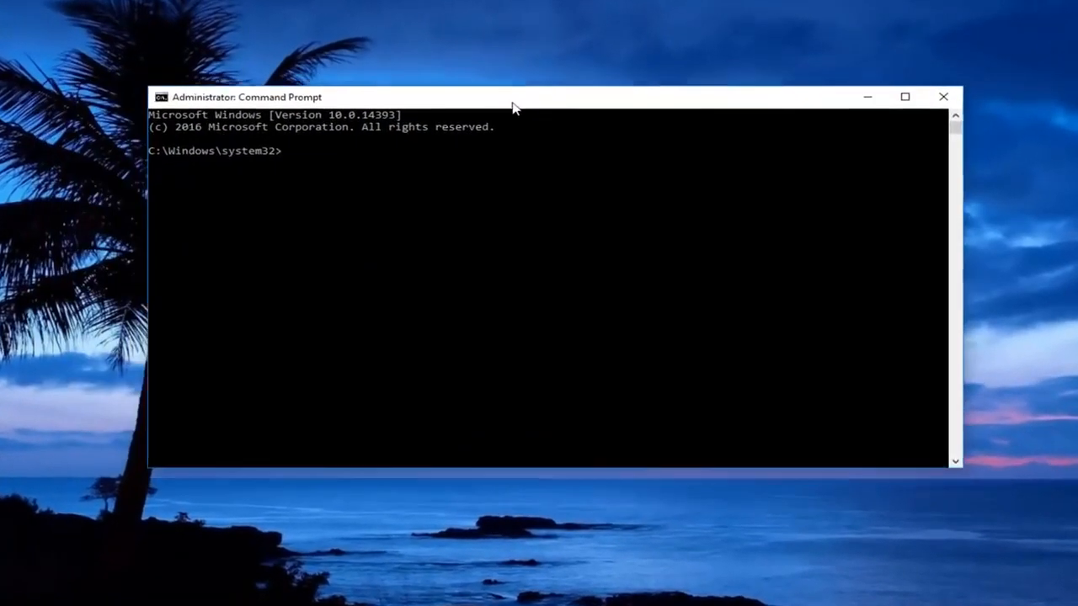
{"action": "left_click_drag", "start_coordinate": [513, 96], "coordinate": [378, 106]}
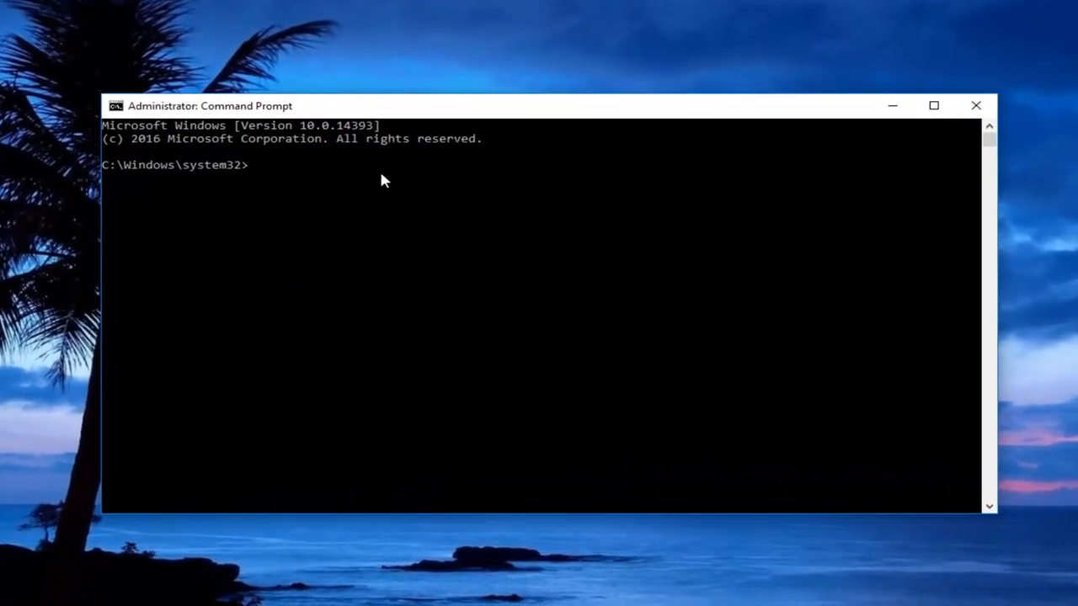
{"action": "type", "text": "ip"}
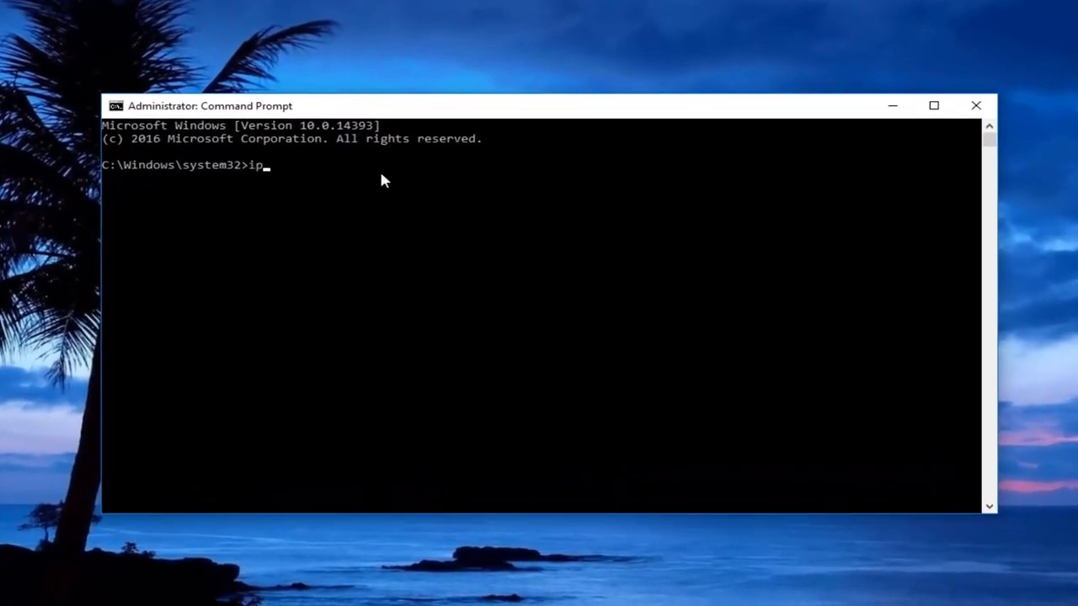
{"action": "type", "text": "config"}
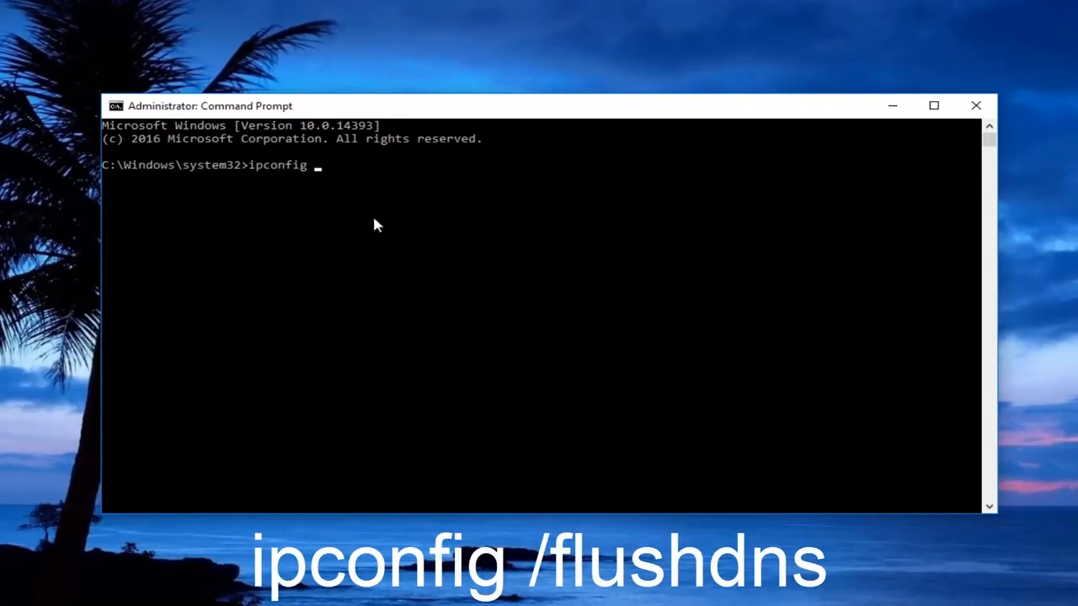
{"action": "type", "text": "/"}
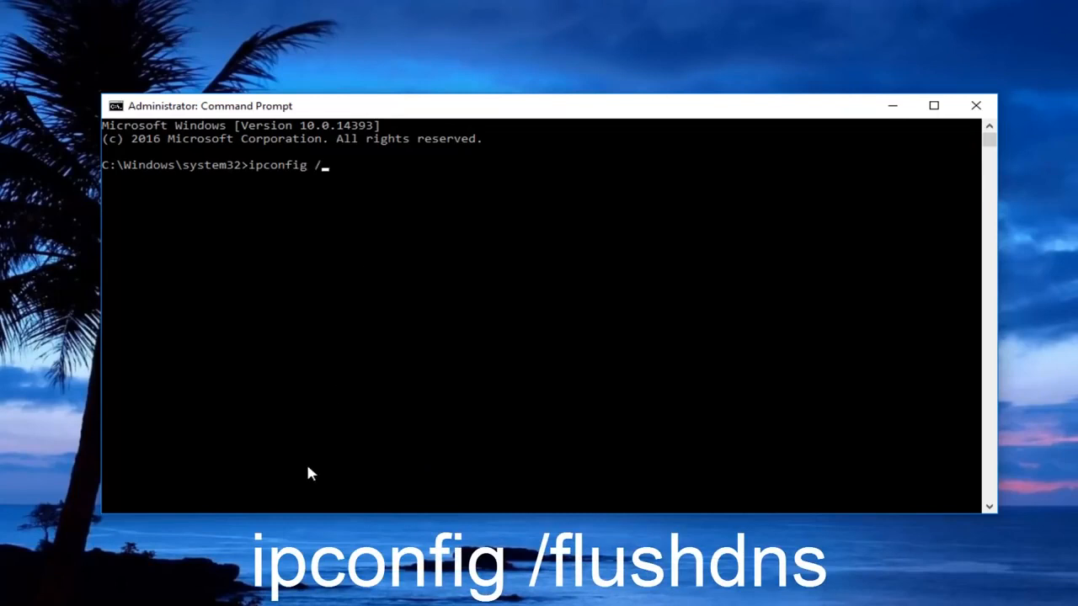
{"action": "type", "text": "flushdns"}
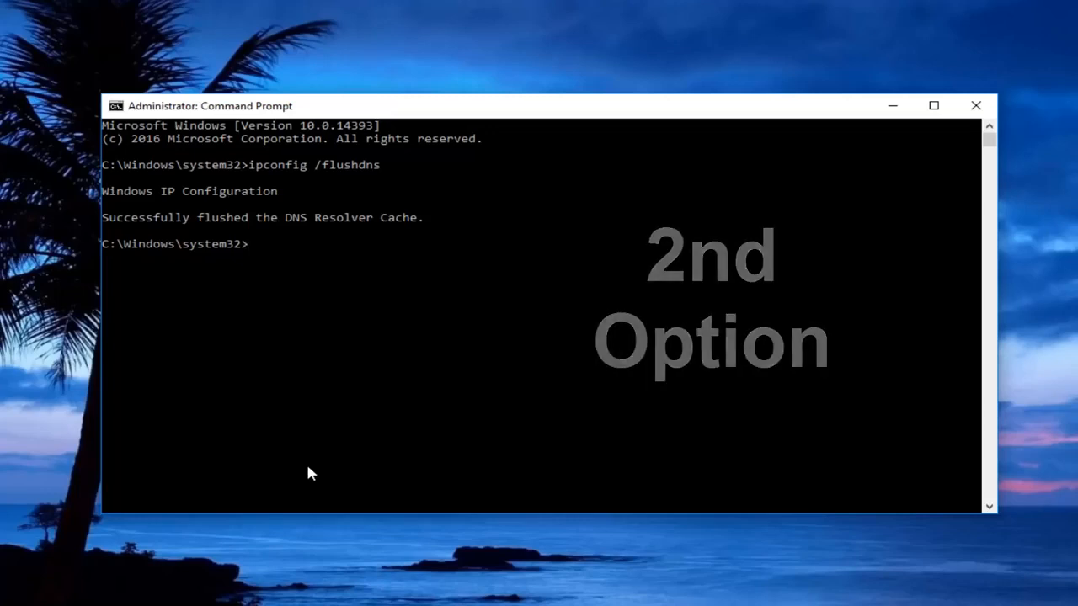
- Enter the command netsh int ip set dns at the prompt
{"action": "type", "text": "netsh"}
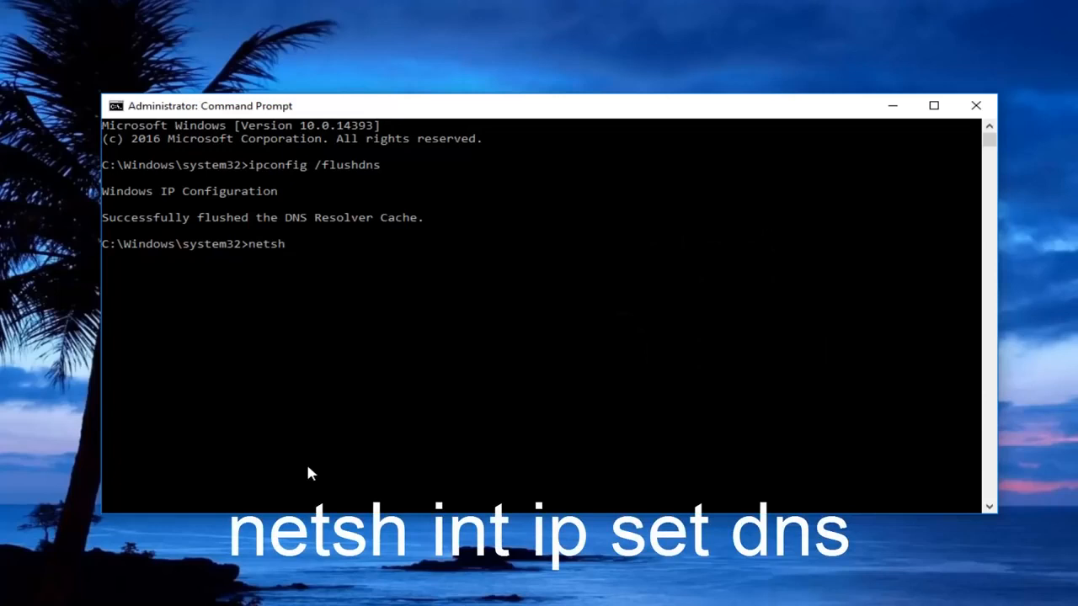
{"action": "type", "text": "int ip"}
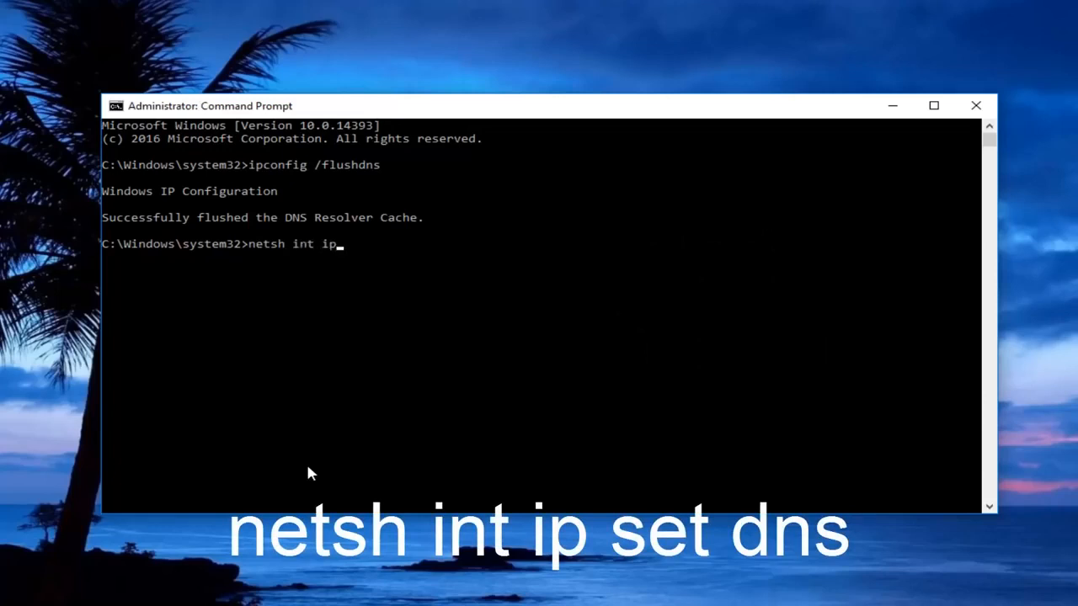
{"action": "type", "text": "set dns"}
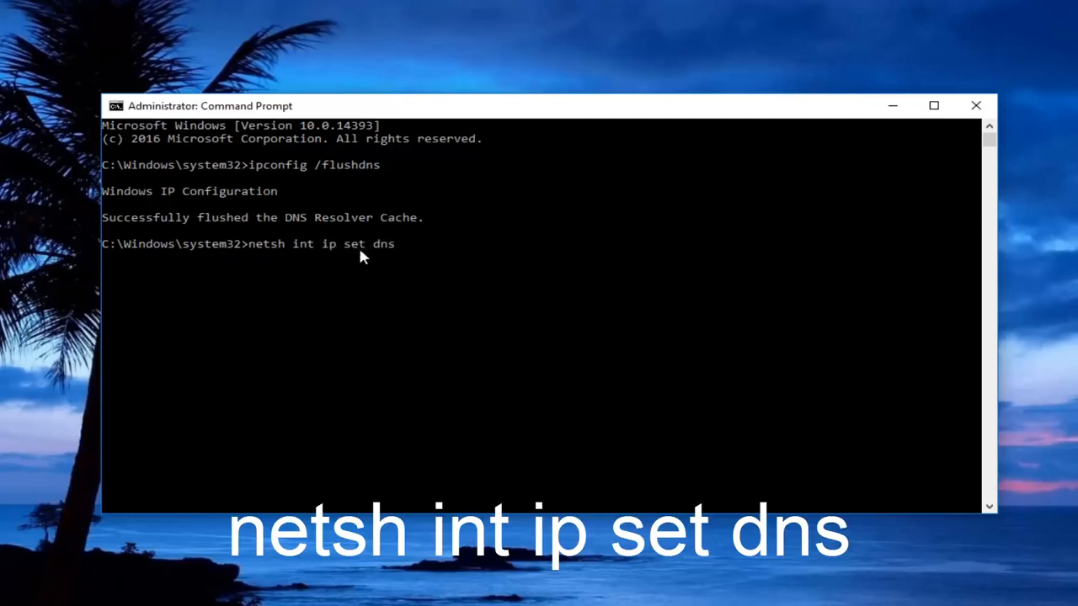
{"action": "mouse_move", "coordinate": [278, 255]}
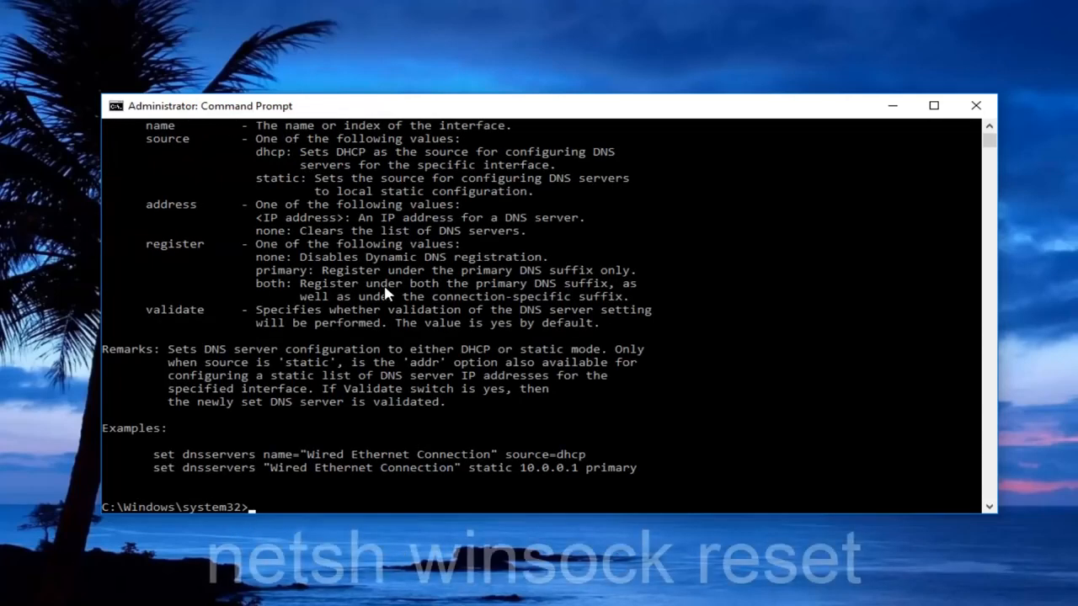
- Run netsh winsock reset and close the administrator Command Prompt window
{"action": "type", "text": "net"}
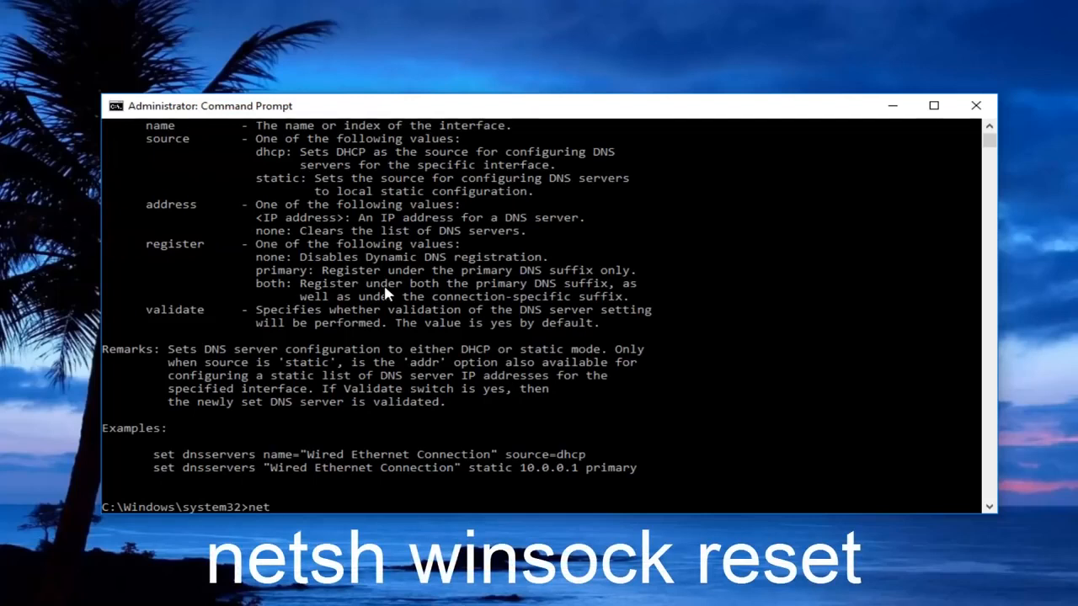
{"action": "type", "text": "sh"}
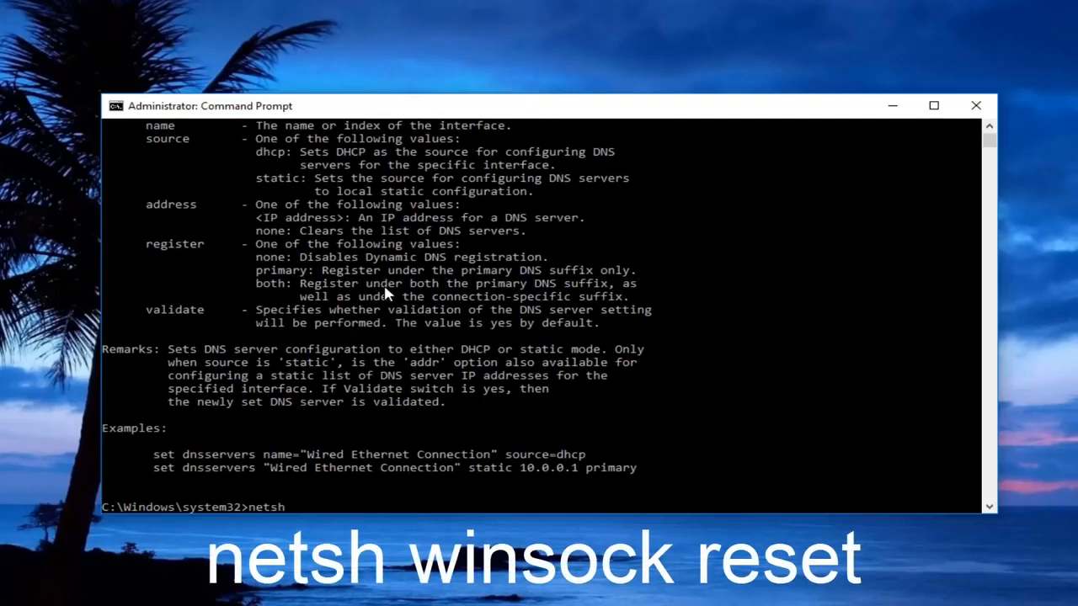
{"action": "type", "text": "winsock reset"}
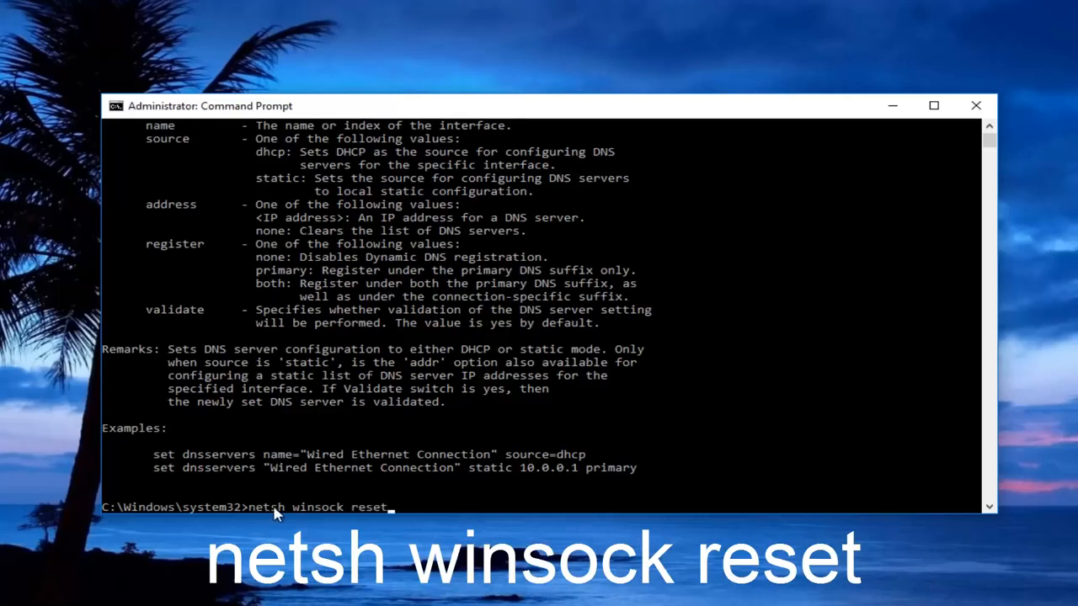
{"action": "mouse_move", "coordinate": [371, 505]}
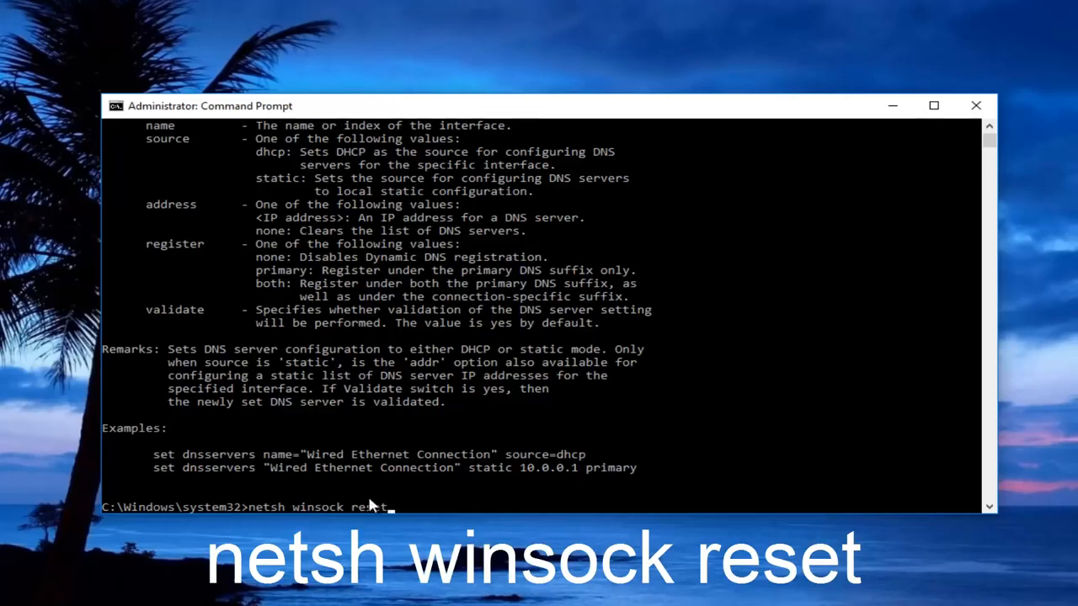
{"action": "mouse_move", "coordinate": [326, 511]}
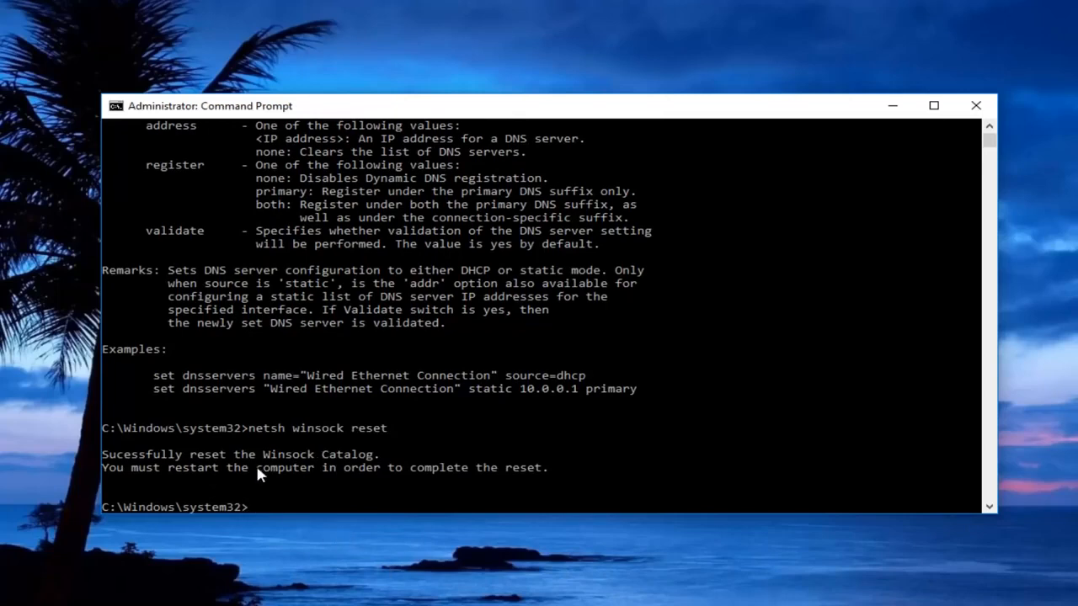
{"action": "mouse_move", "coordinate": [998, 112]}
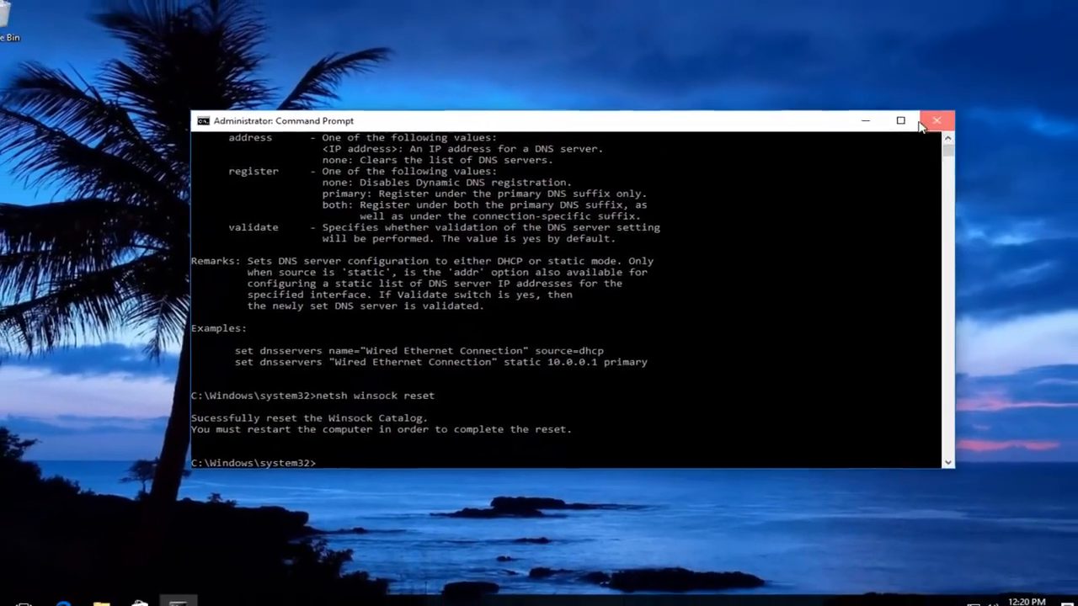
{"action": "left_click", "coordinate": [935, 120]}
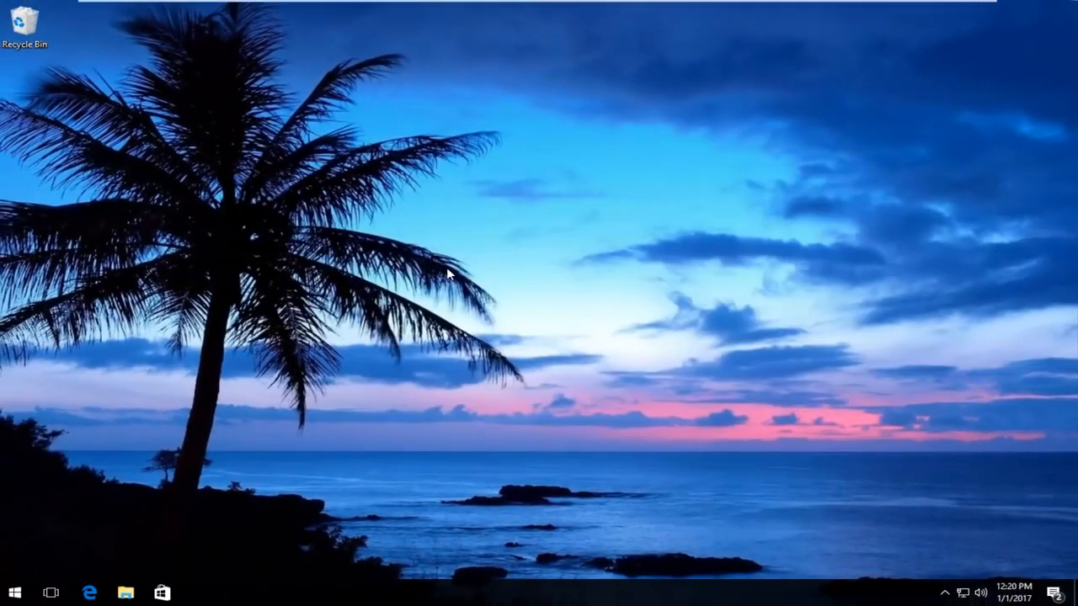